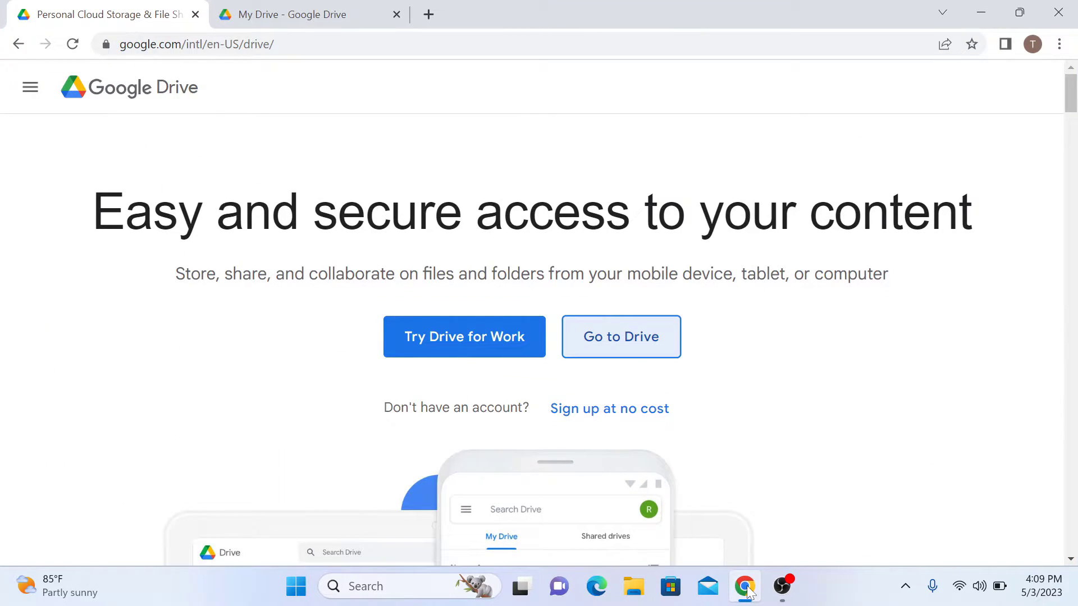
{"action": "mouse_move", "coordinate": [765, 526]}
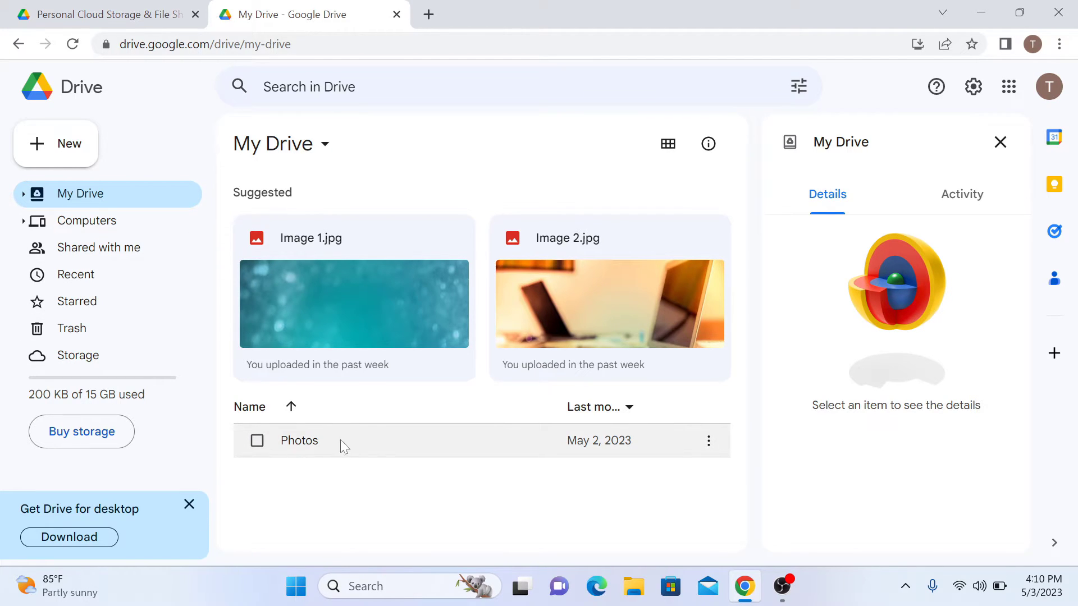
Open the Photos folder in My Drive, which holds Image 1.jpg and Image 2.jpg.
{"action": "double_click", "coordinate": [299, 441]}
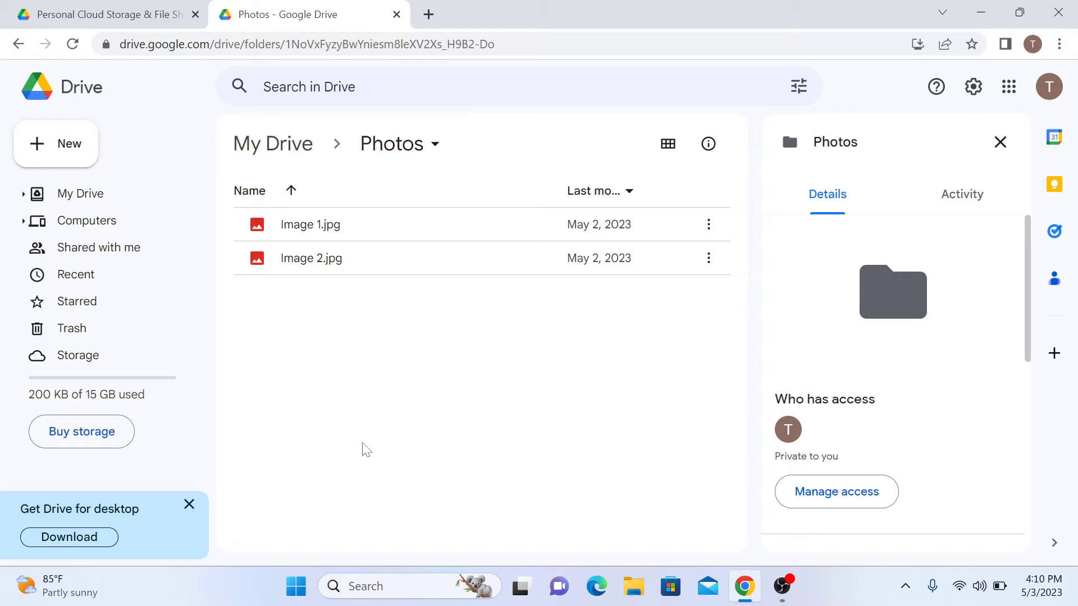
{"action": "mouse_move", "coordinate": [400, 73]}
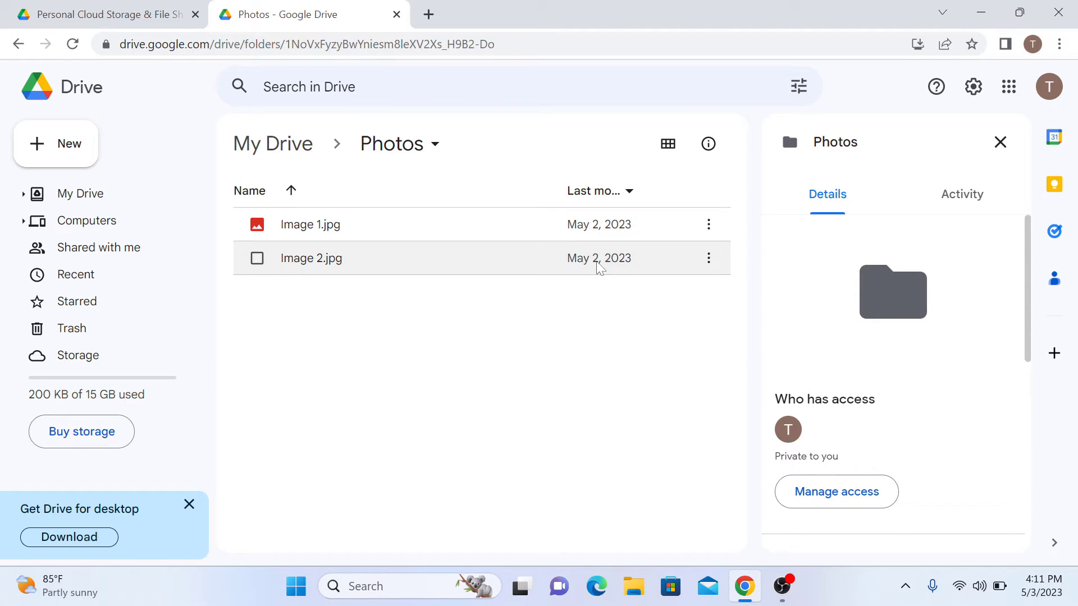
Download Image 2.jpg from the Photos folder to the computer.
{"action": "right_click", "coordinate": [310, 257]}
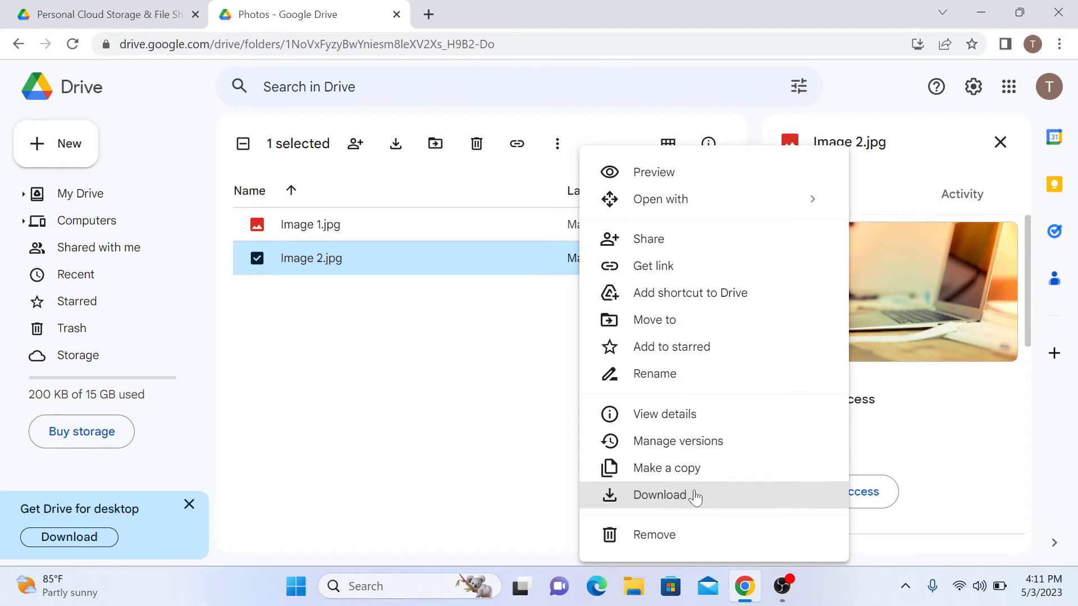
{"action": "left_click", "coordinate": [686, 503]}
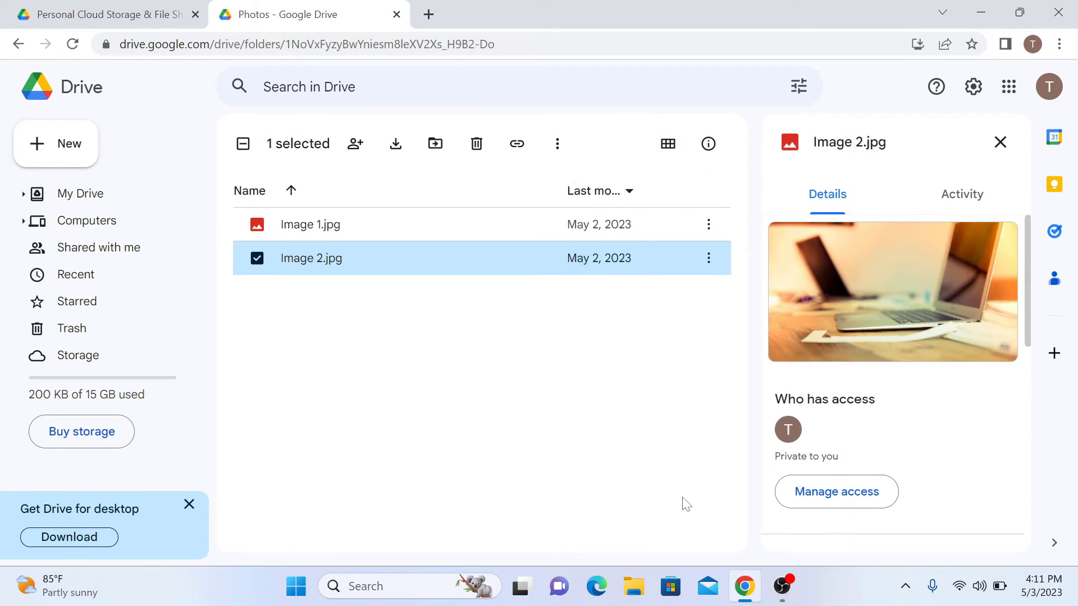
{"action": "left_click", "coordinate": [396, 144]}
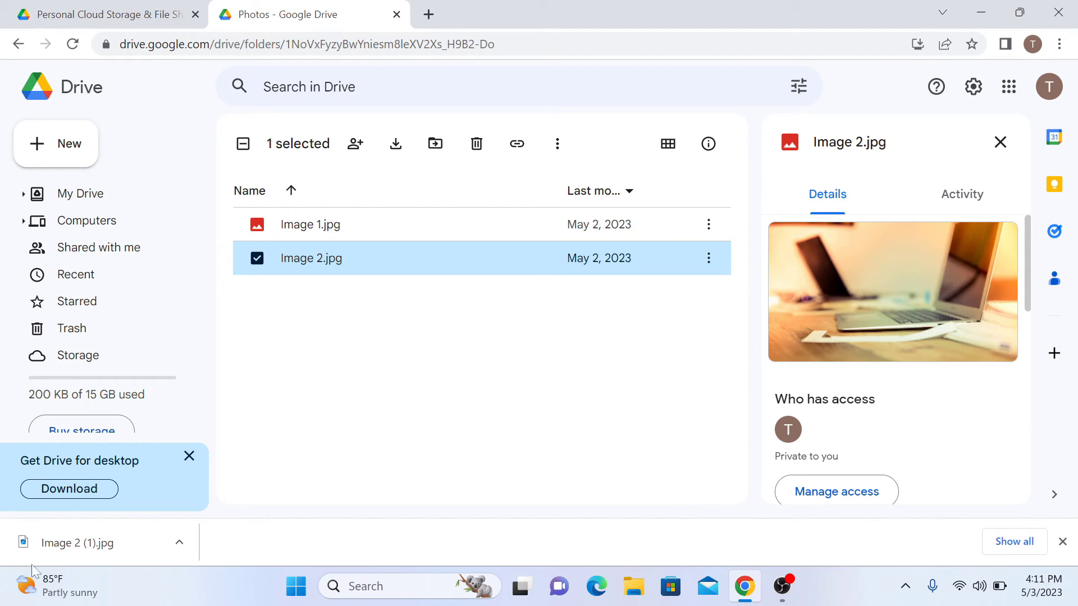
Open the downloaded Image 2 (1).jpg in the Photos viewer.
{"action": "left_click", "coordinate": [77, 543]}
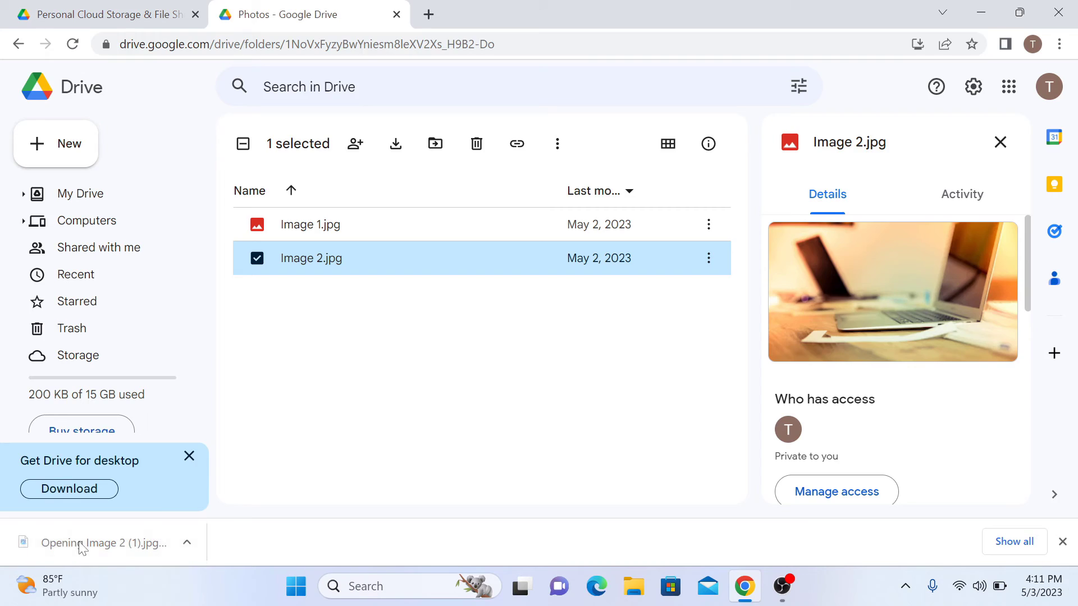
{"action": "left_click", "coordinate": [107, 542]}
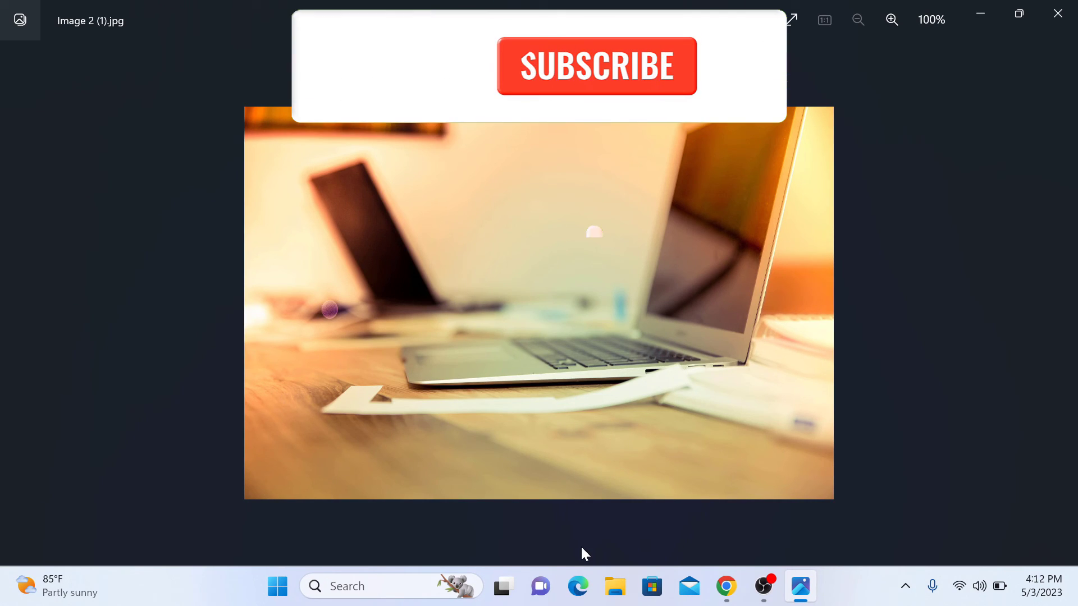
{"action": "left_click", "coordinate": [595, 67]}
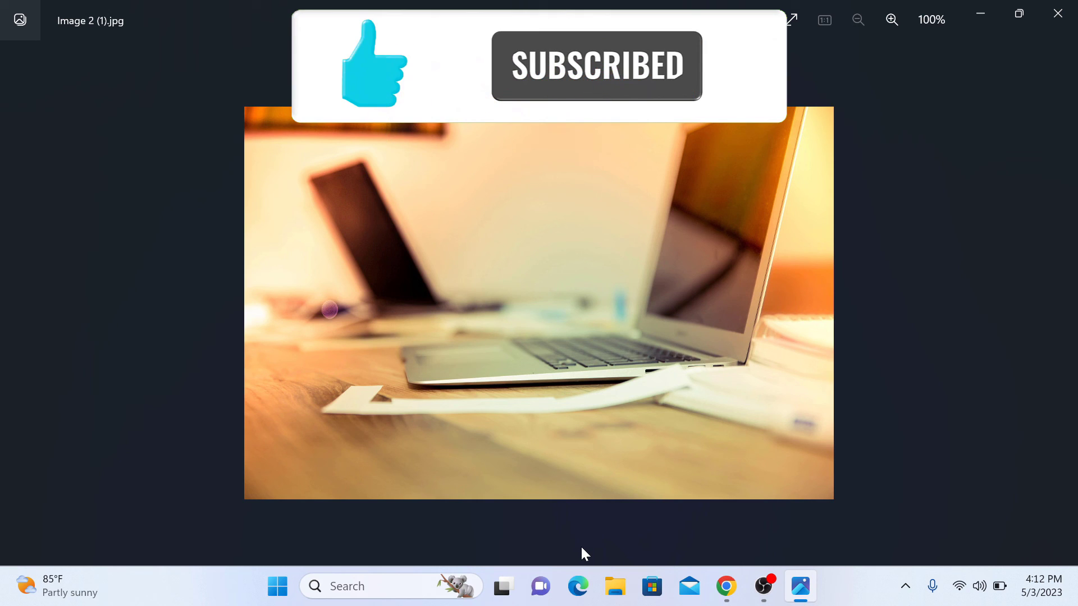